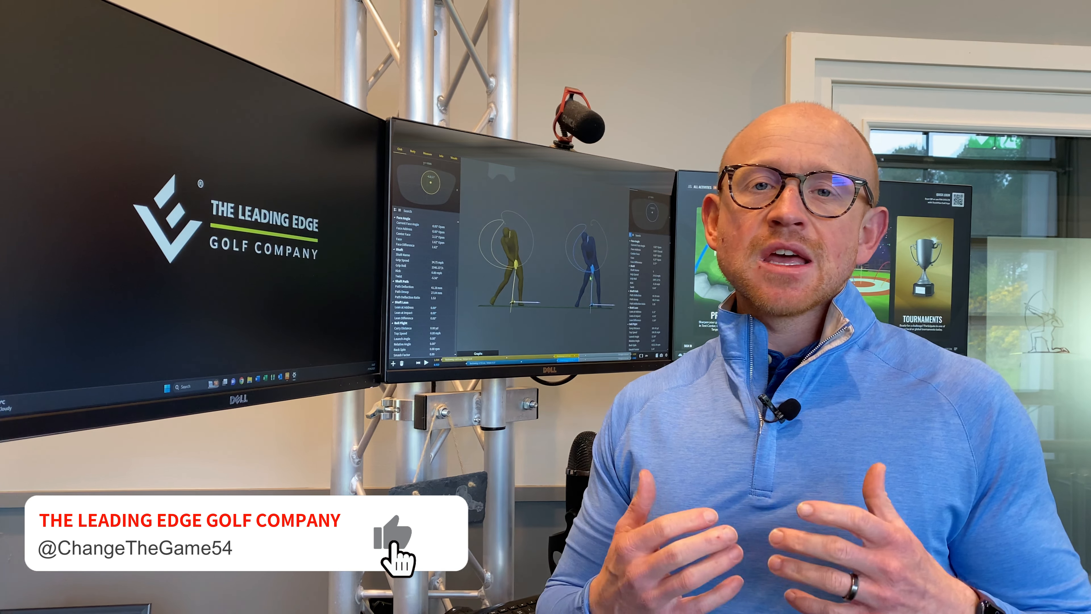
{"action": "left_click", "coordinate": [392, 539]}
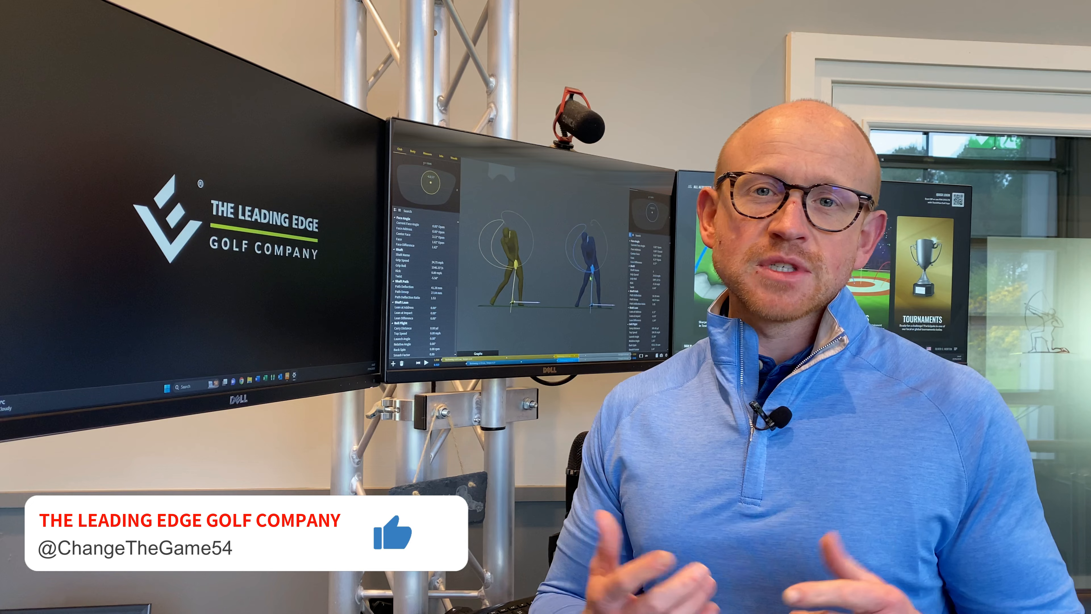